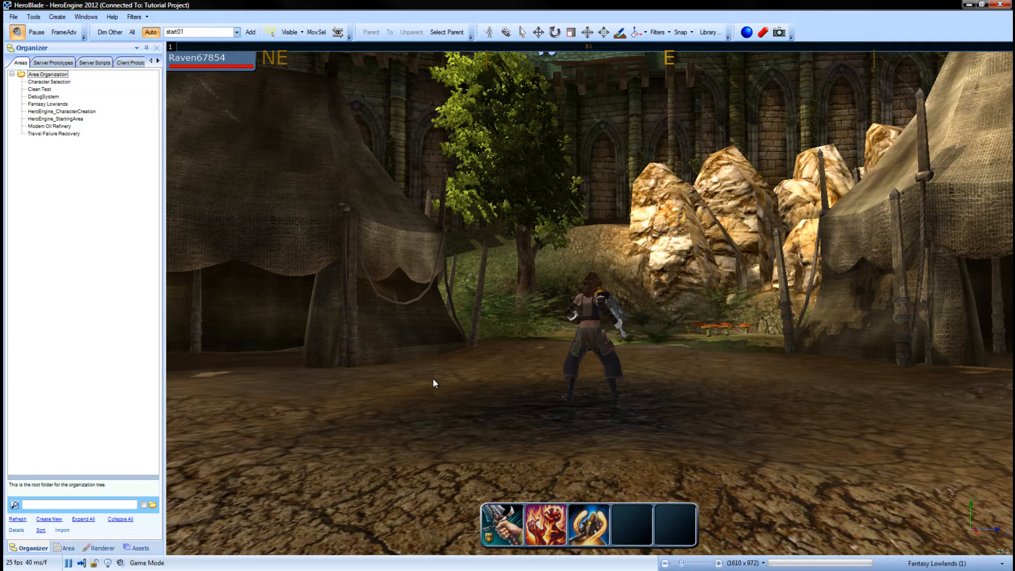
mouse_move(463, 376)
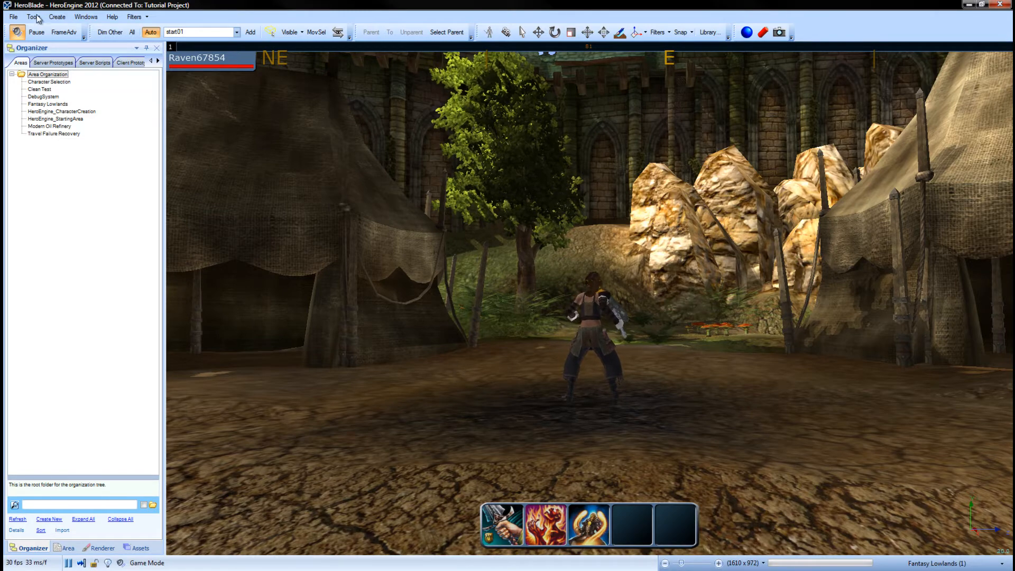
Step: Open the Windows menu to list the panels available in HeroBlade
left_click(33, 17)
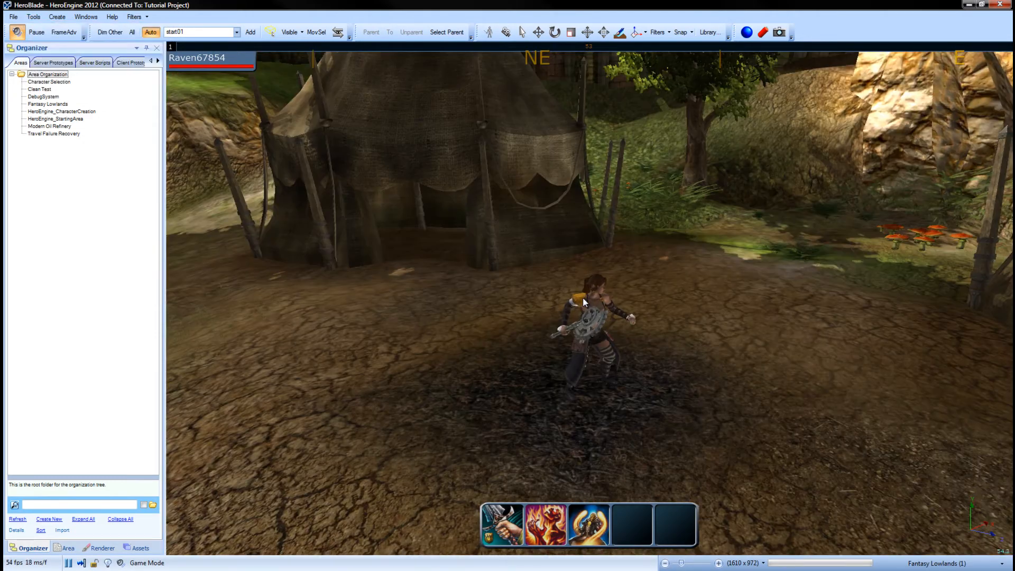
left_click(85, 16)
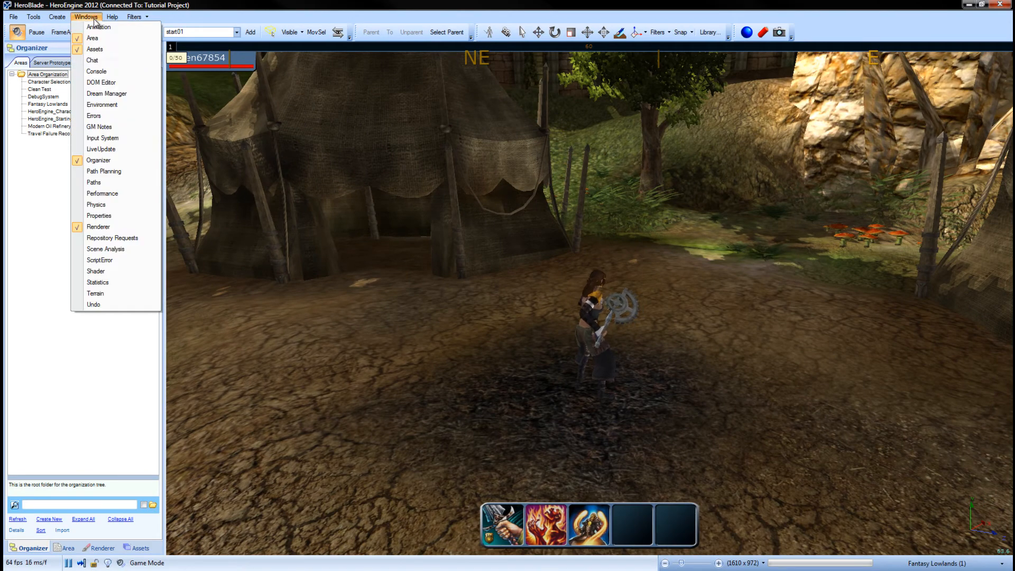
Step: Open the Console panel and HeroScript Editor, and show the editor's New script types
left_click(96, 71)
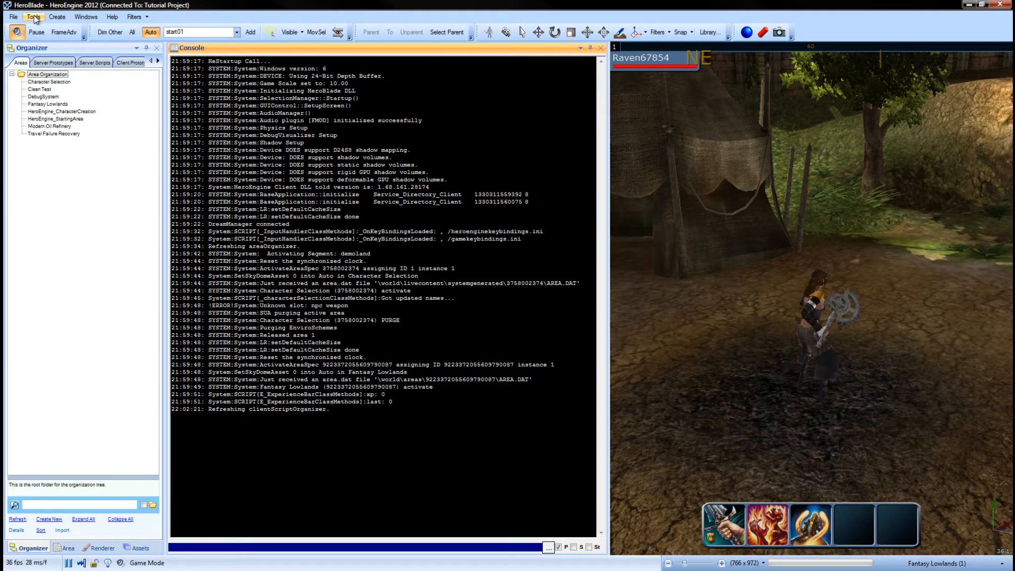
left_click(33, 16)
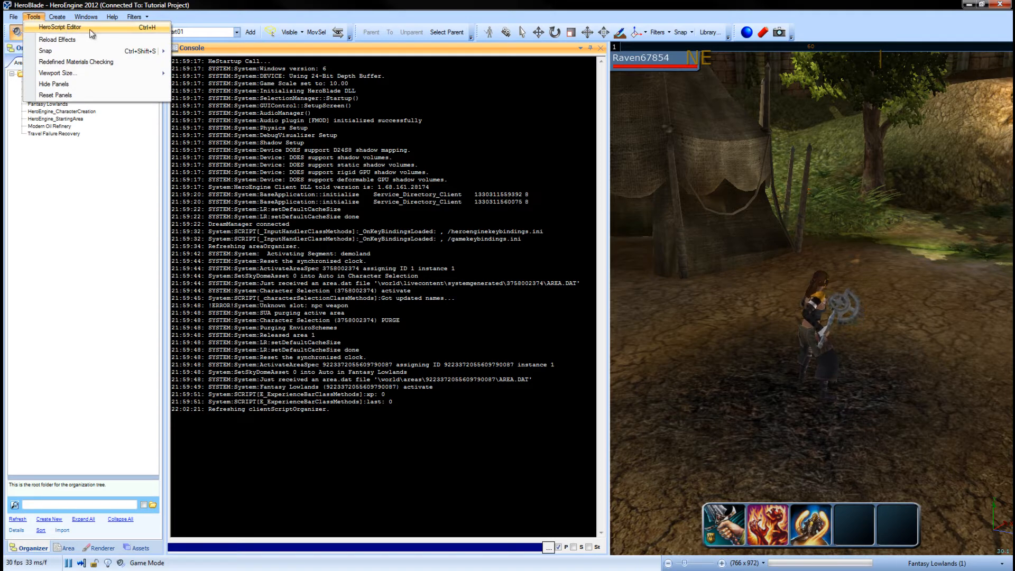
left_click(58, 26)
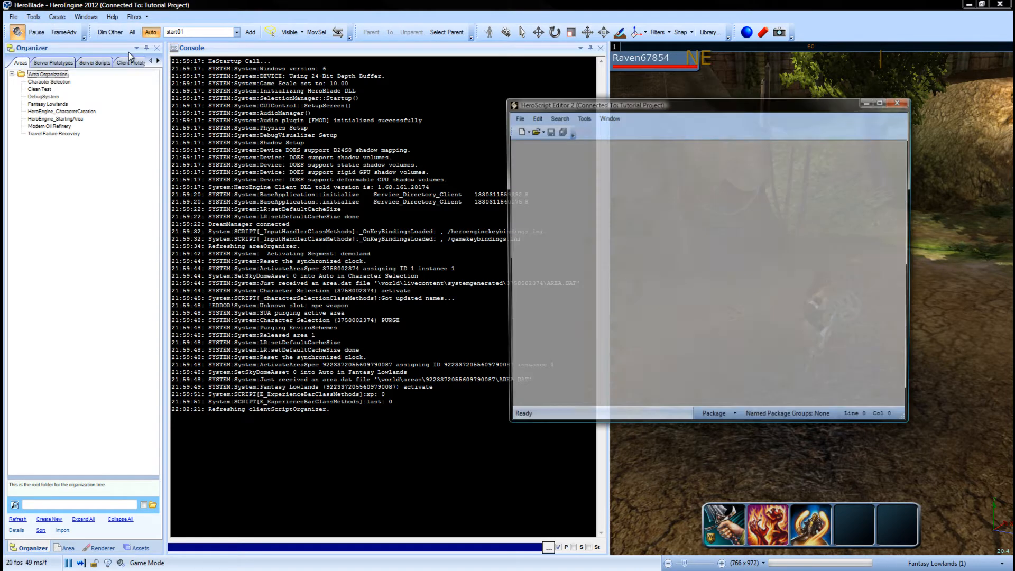
left_click(522, 132)
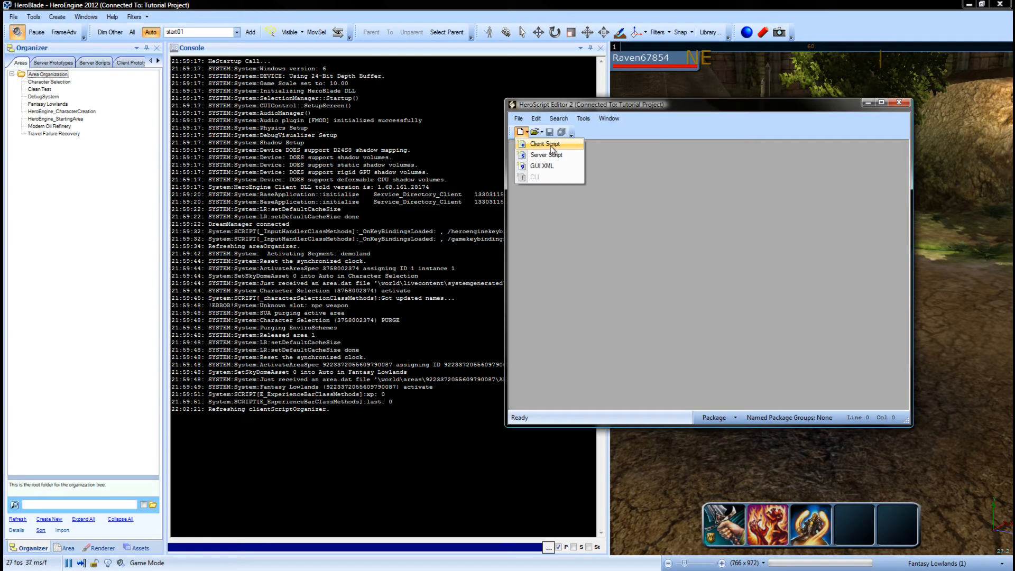
left_click(525, 131)
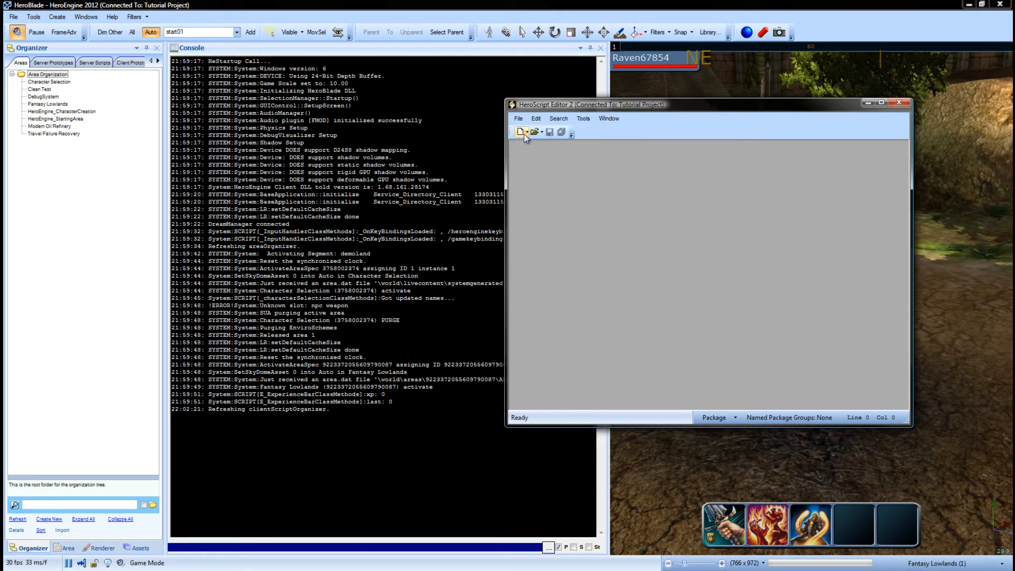
left_click(522, 132)
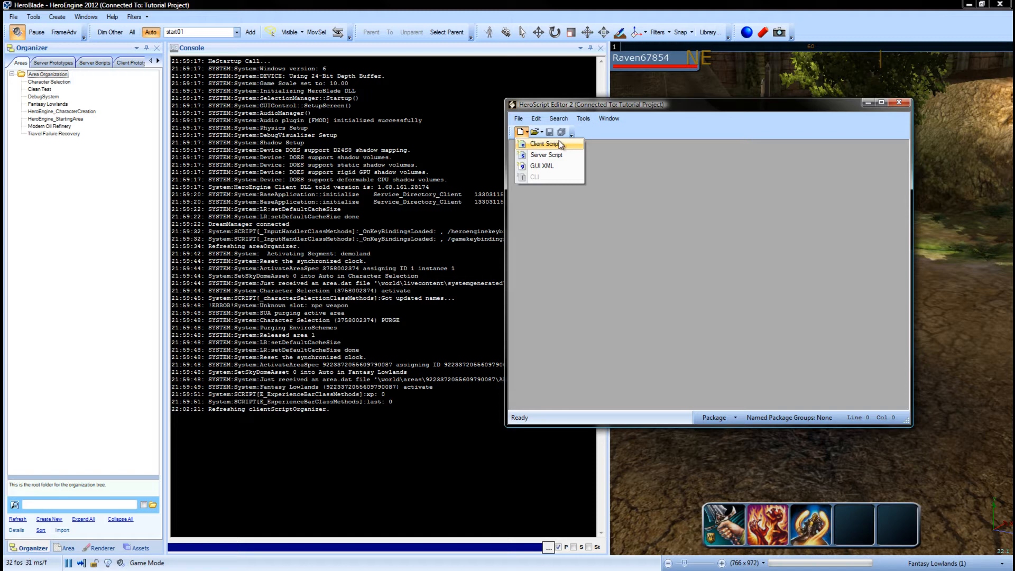
Step: Create an empty Client Script named 'TestScript'
left_click(544, 144)
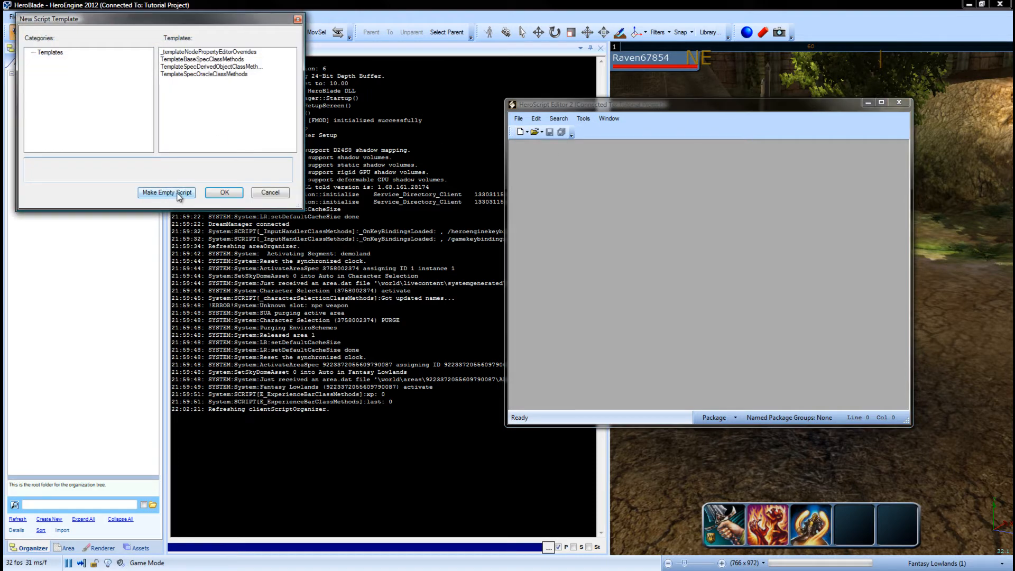
left_click(166, 193)
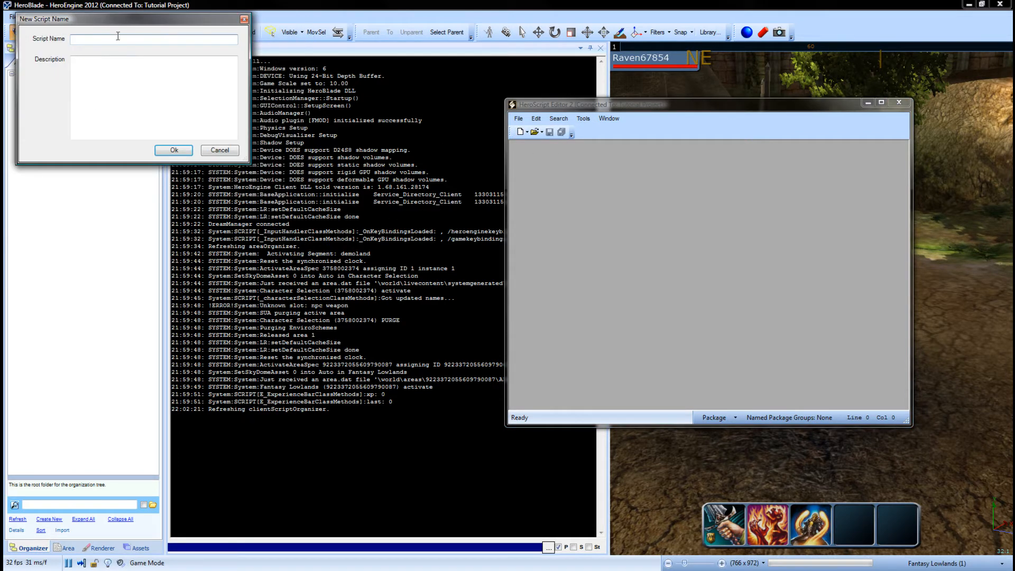
type("TestScr")
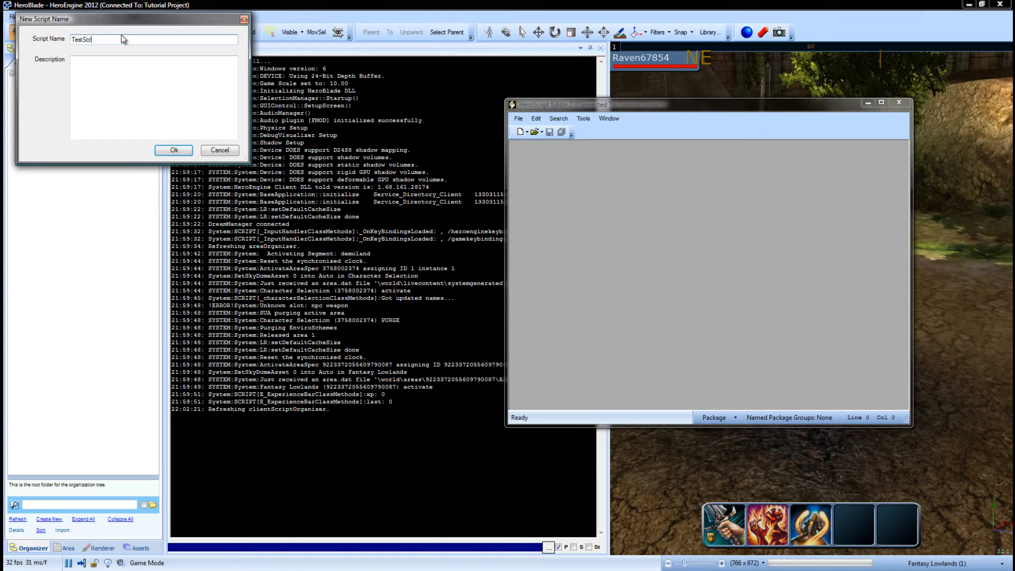
type("tp")
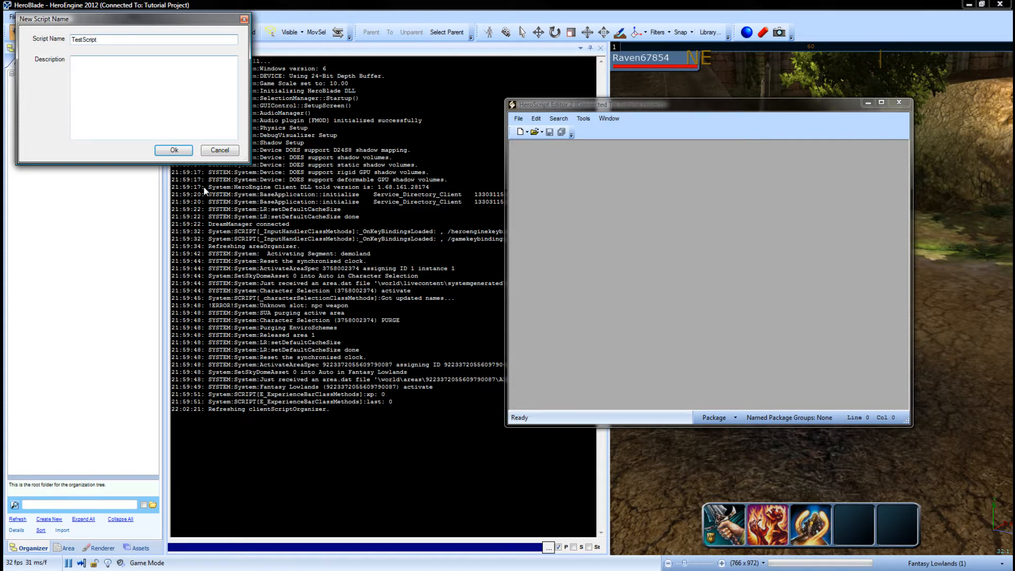
left_click(173, 150)
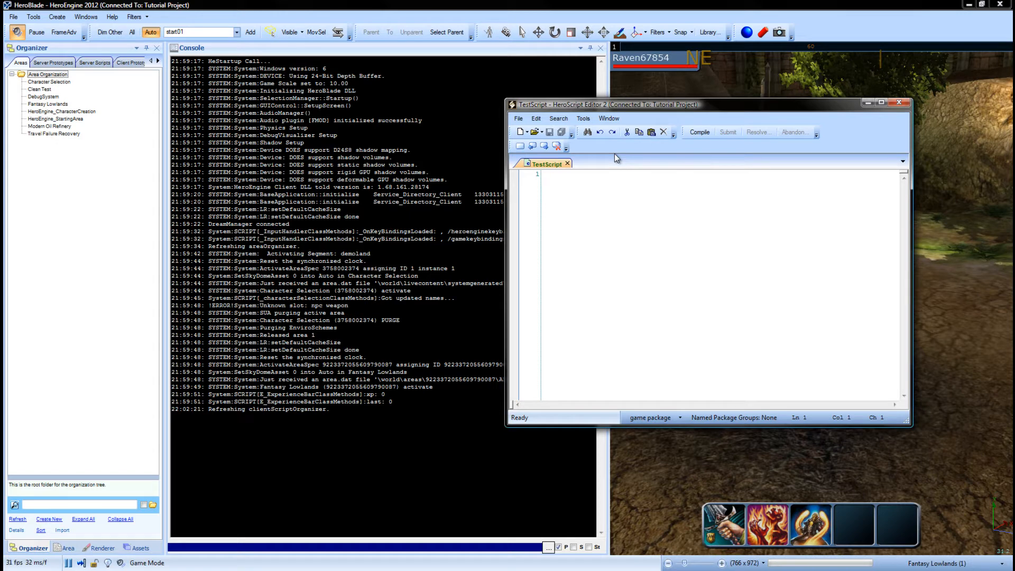
Step: Write 'function test()' on line 1 of TestScript and move below it
type("func")
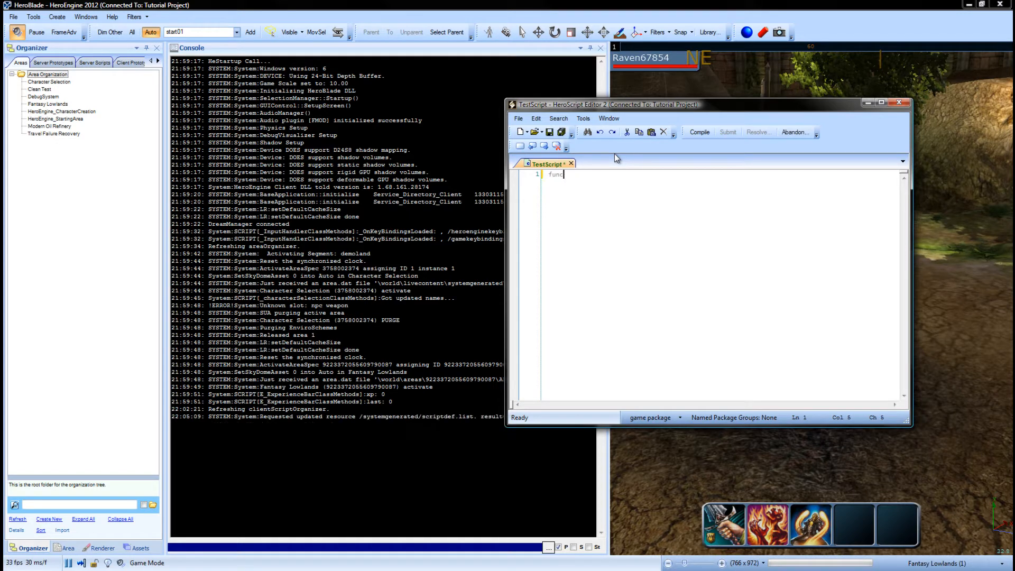
type("tion")
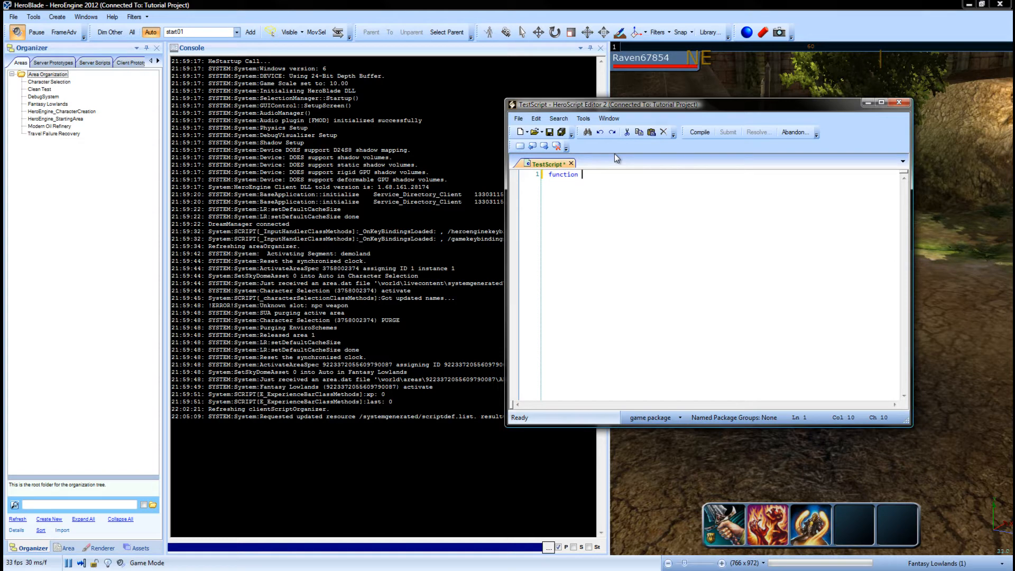
type("test")
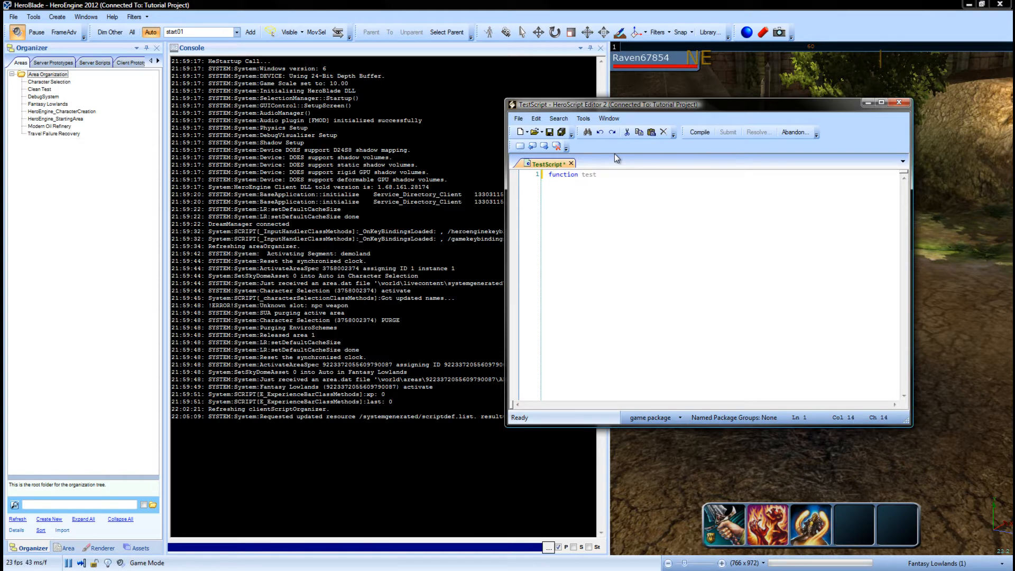
type("()")
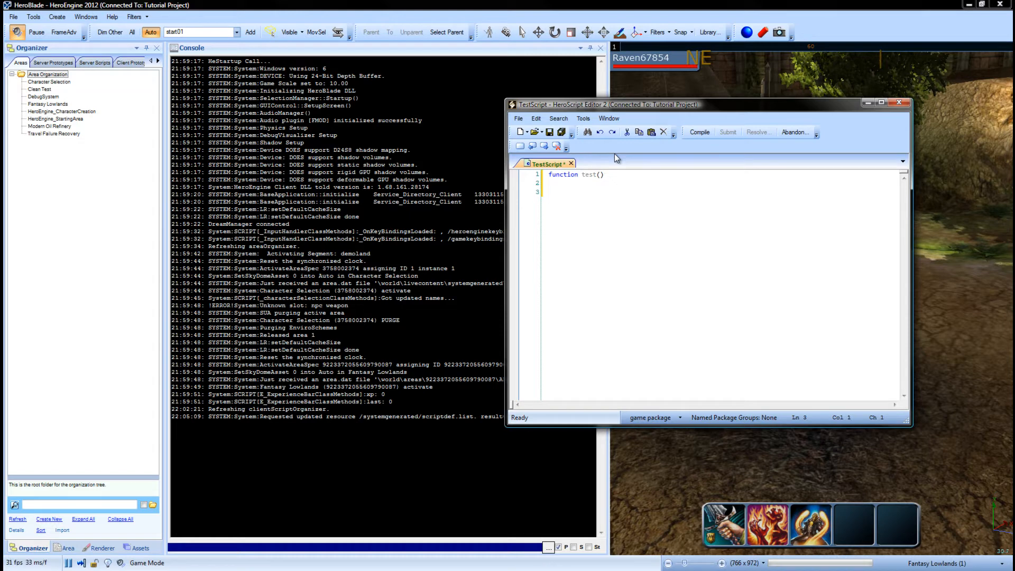
left_click(552, 183)
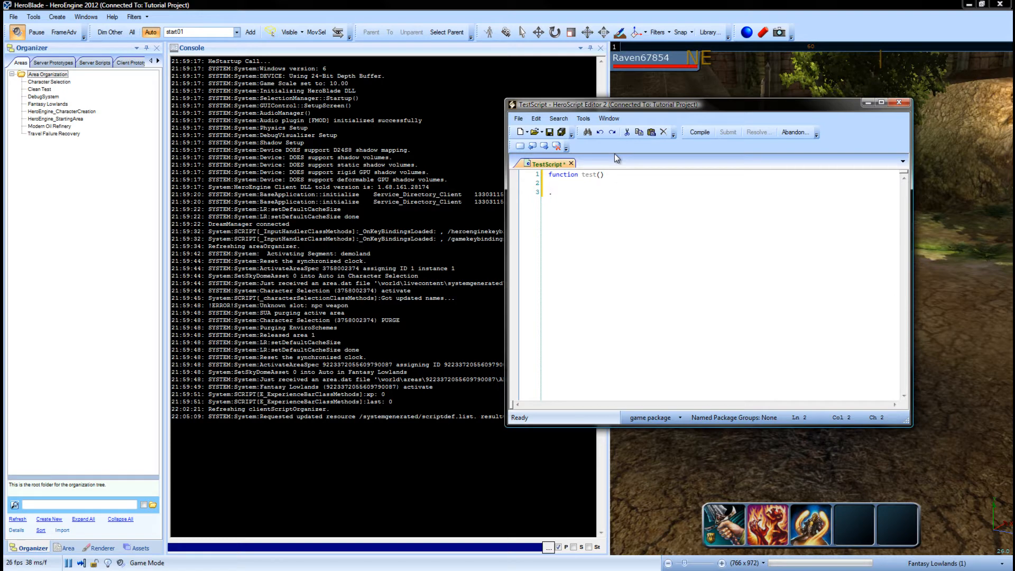
Step: Add println("Hello World") as the body of test()
type("print")
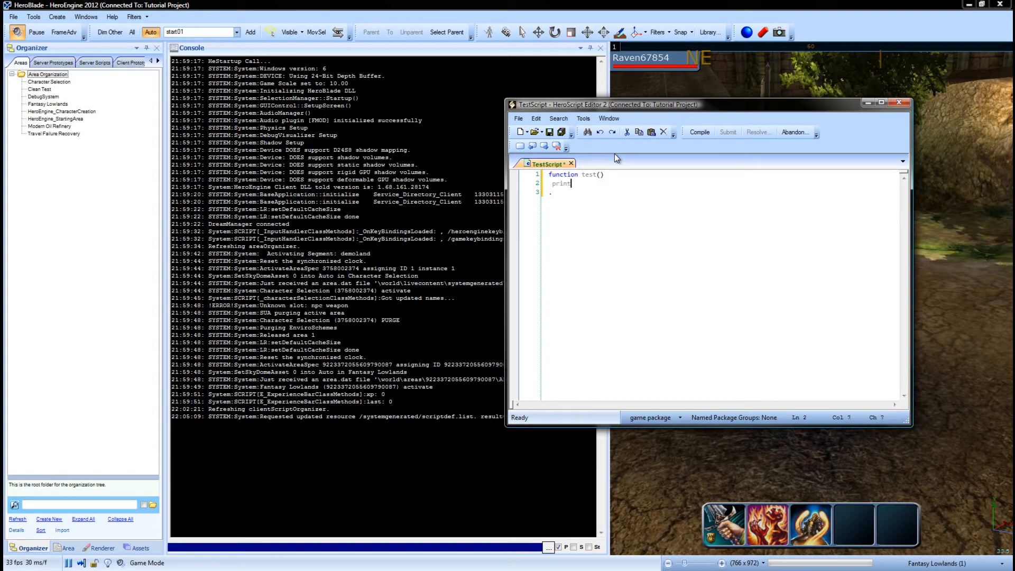
type("ln")
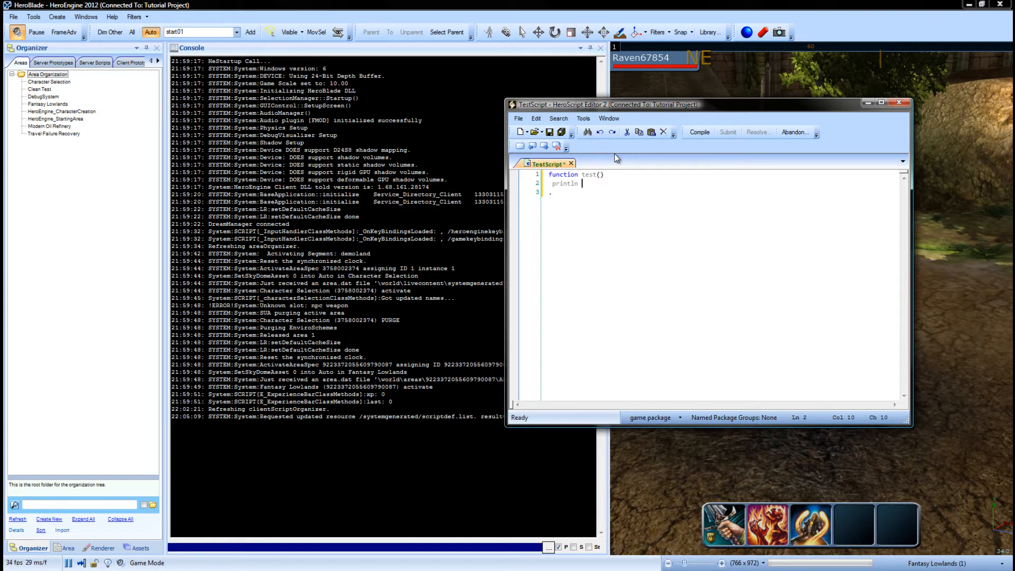
type("(\"")
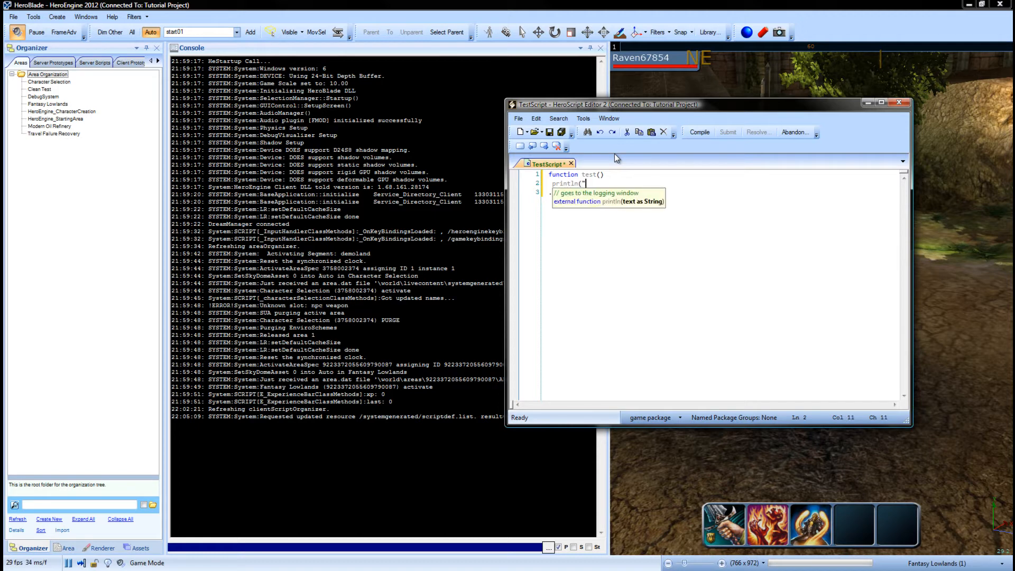
type("Hello World\")")
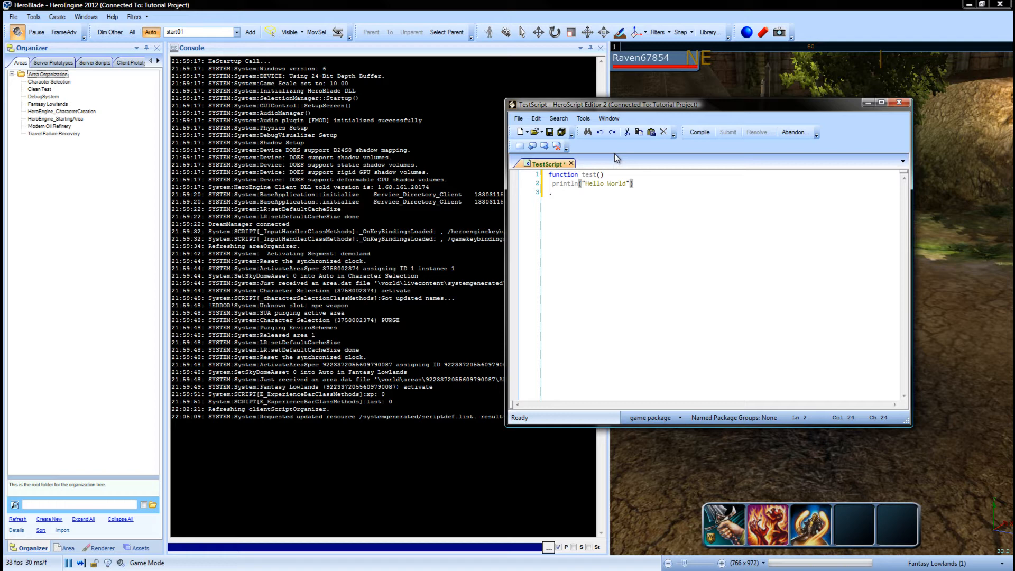
Step: Add a trailing semicolon, compile TestScript successfully, then delete the semicolon
double_click(565, 183)
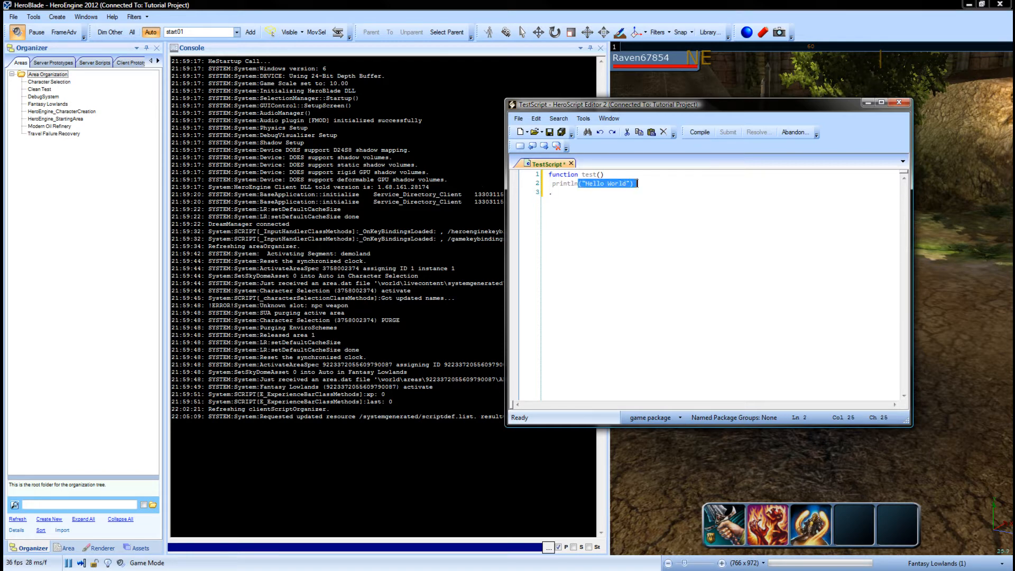
left_click(686, 207)
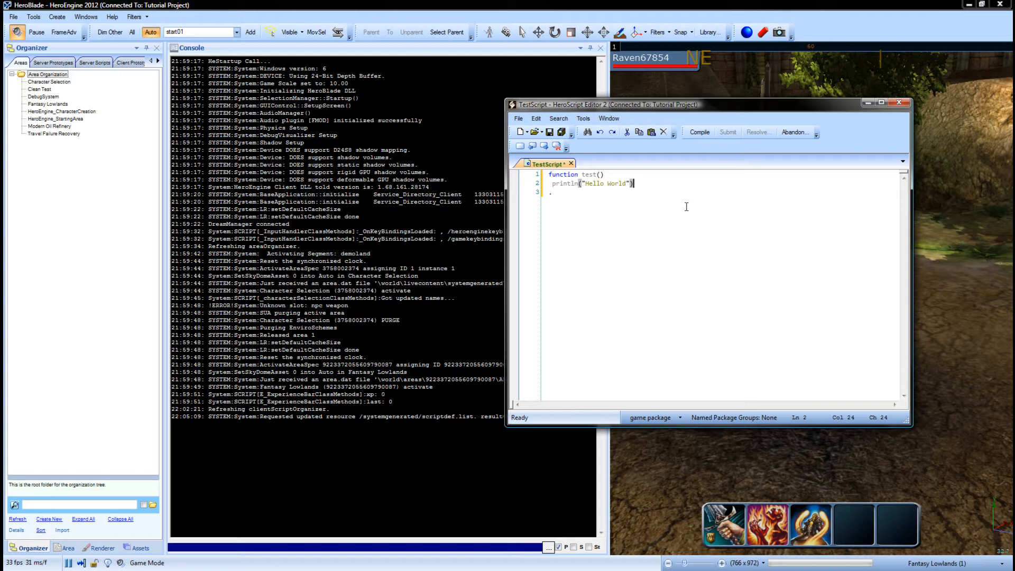
type(";")
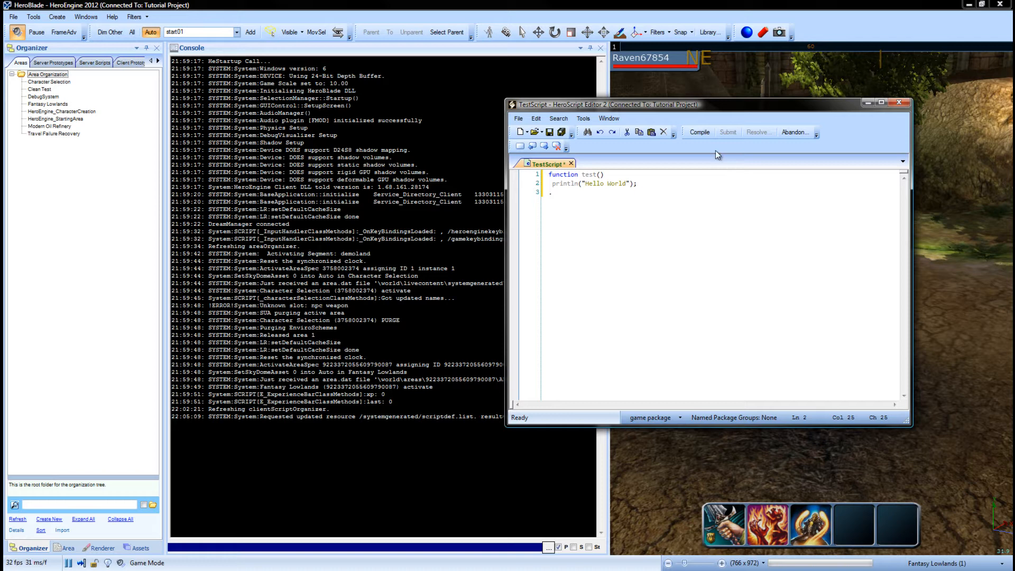
left_click(698, 132)
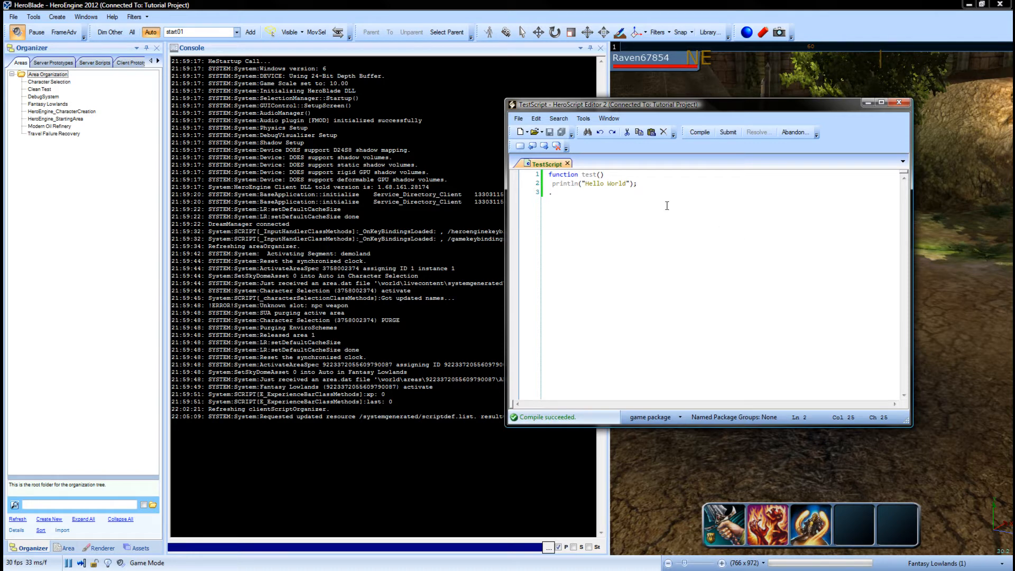
key("Backspace")
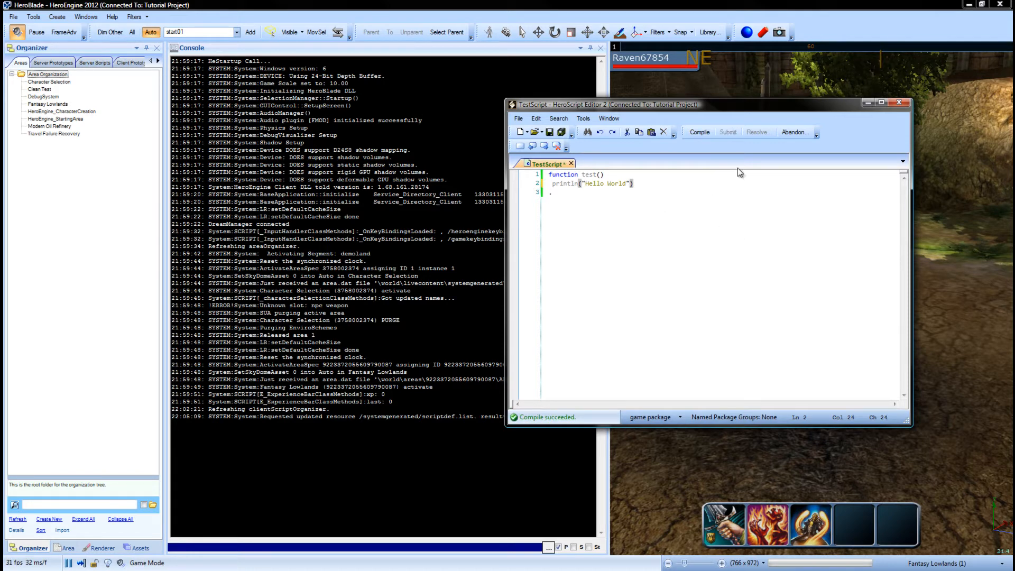
mouse_move(700, 133)
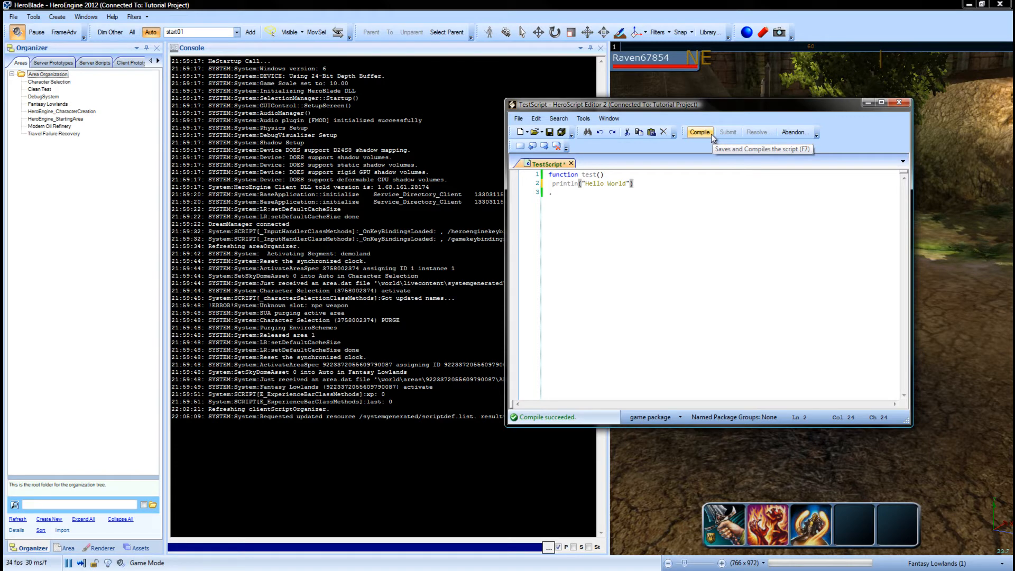
mouse_move(712, 108)
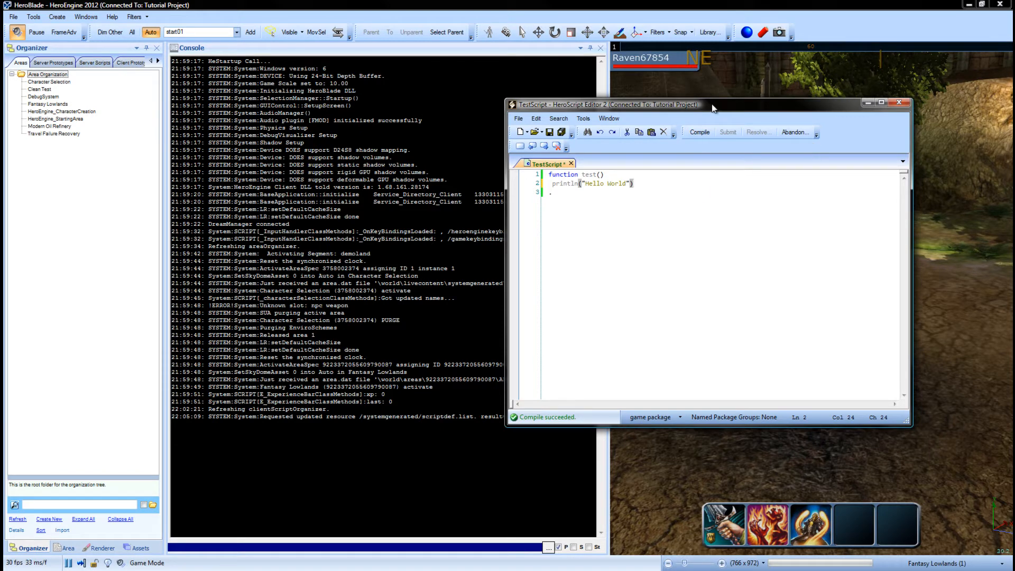
mouse_move(699, 132)
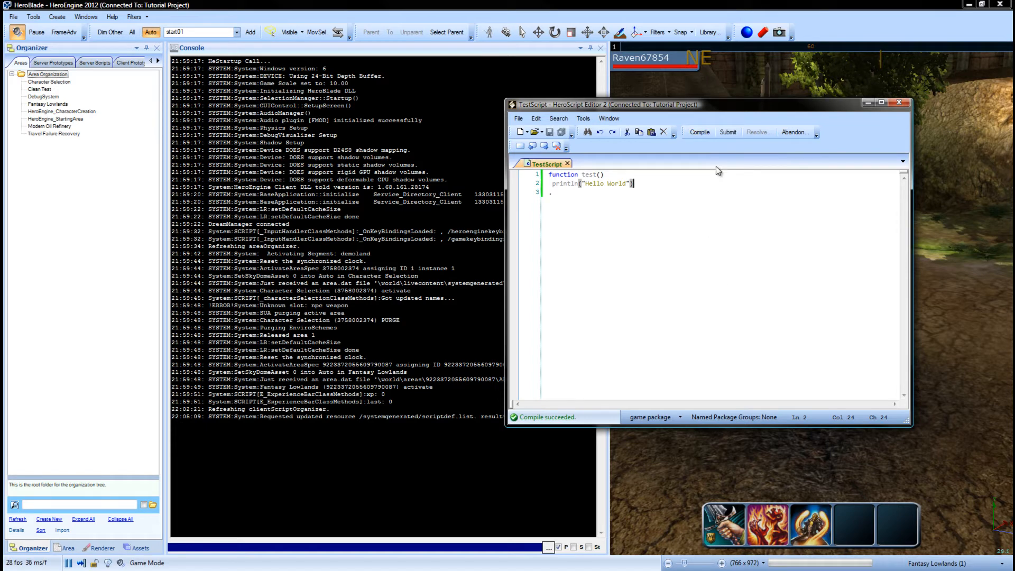
mouse_move(699, 132)
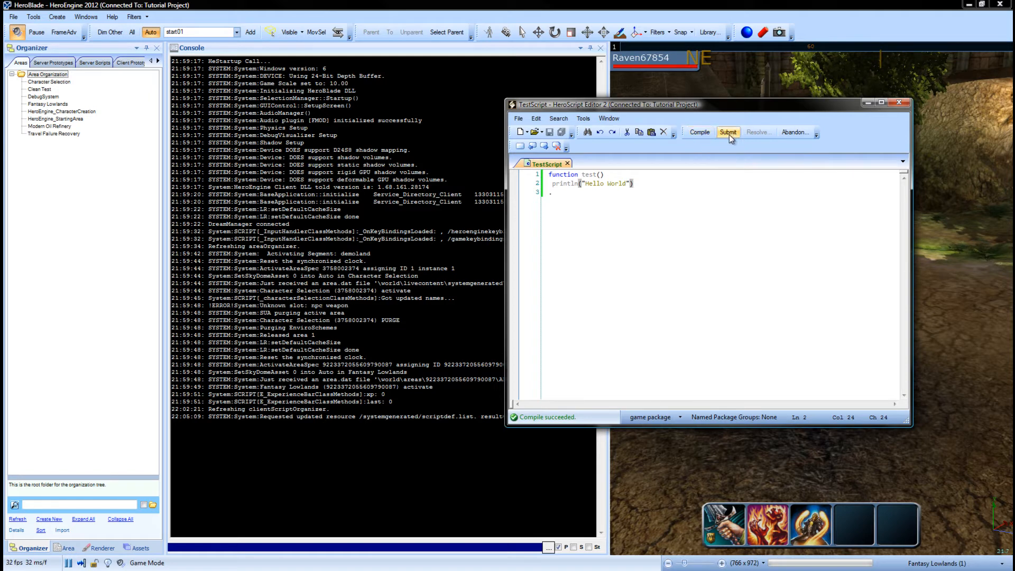
Step: Submit TestScript from the editor toolbar, leaving the comments box empty
left_click(727, 132)
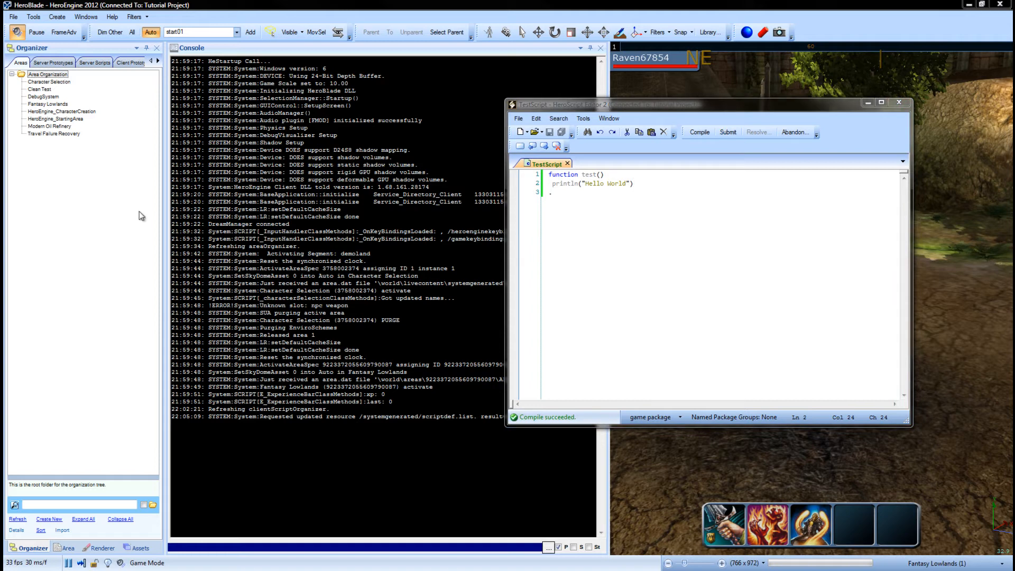
left_click(727, 132)
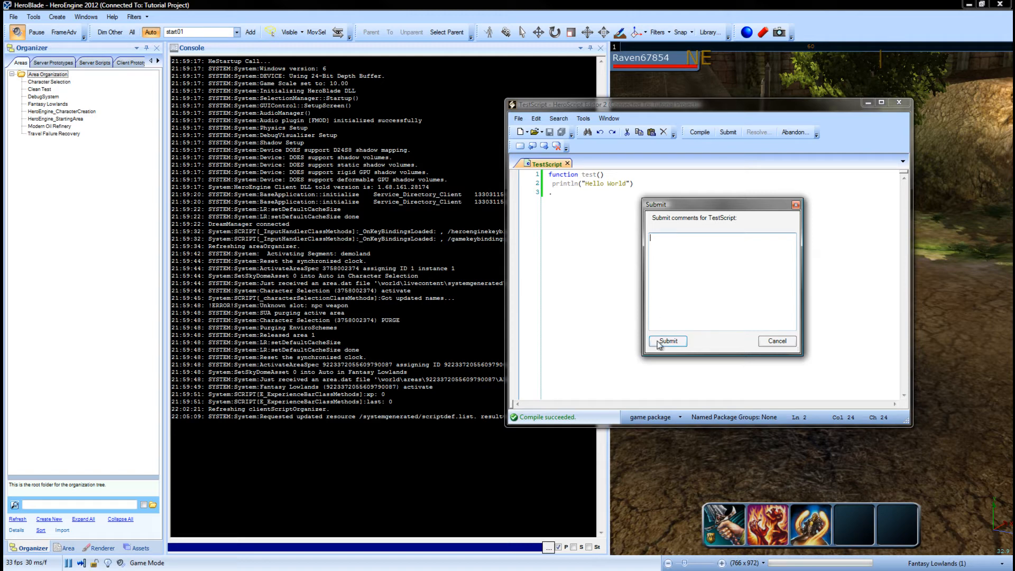
left_click(668, 341)
type("ca")
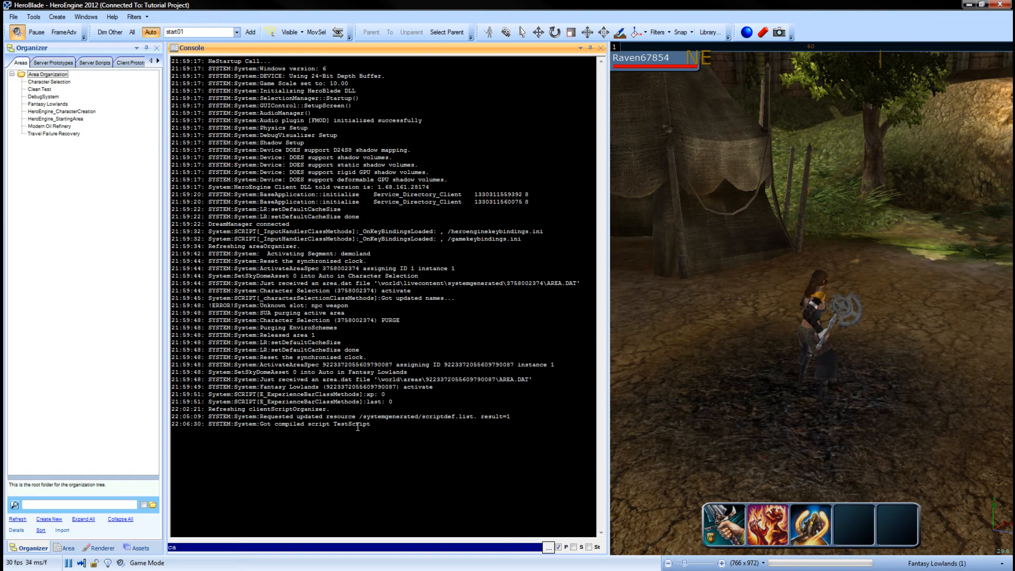
Step: Run 'call TestScript test' in the Console to print Hello World
type("ll")
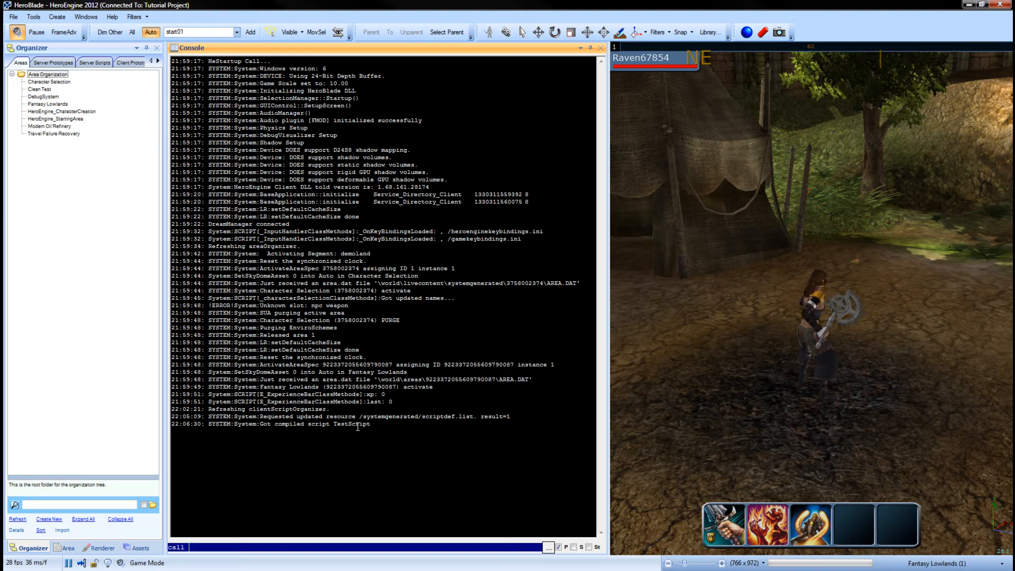
type("TestScript tes")
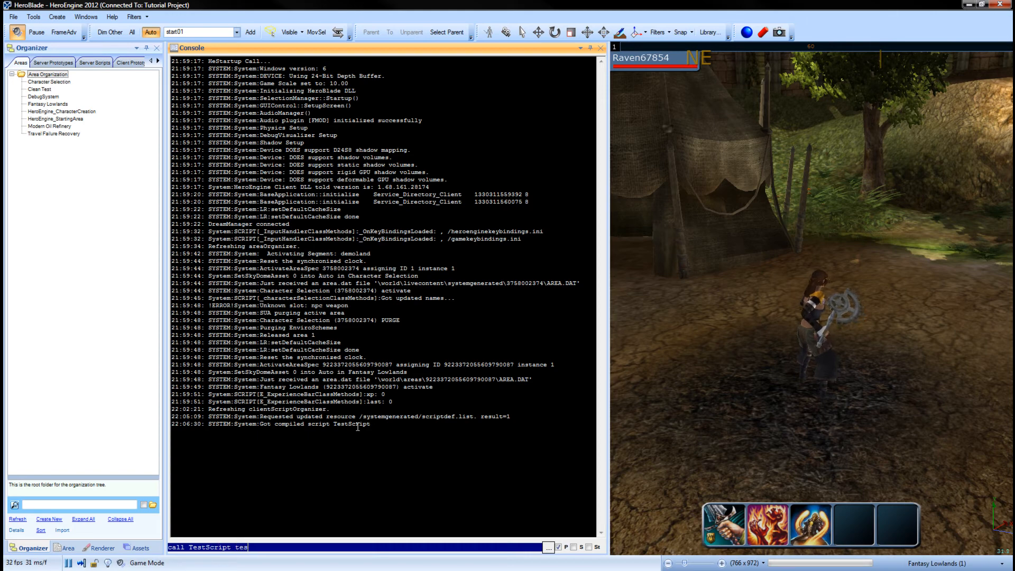
type("t")
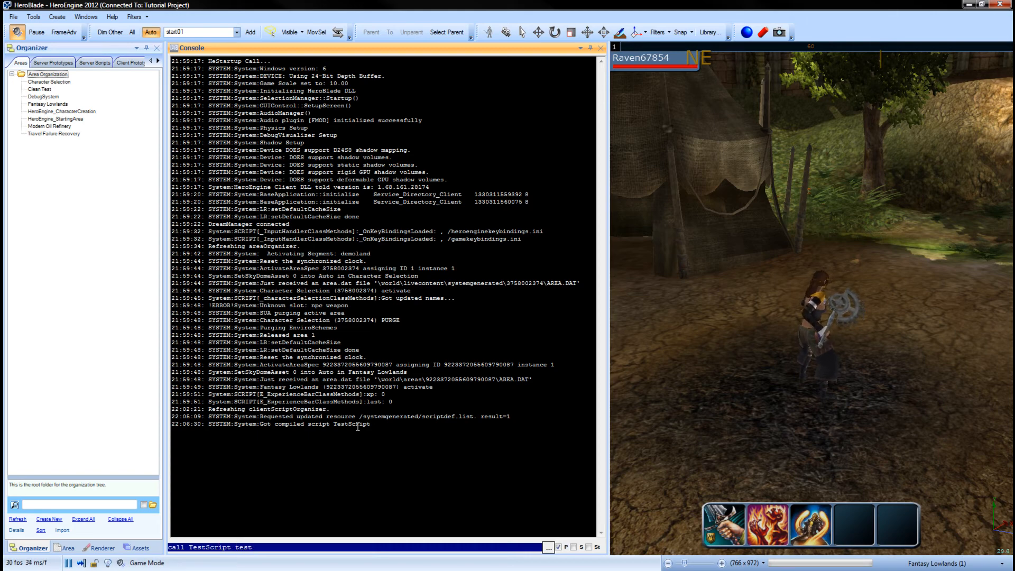
key("Return")
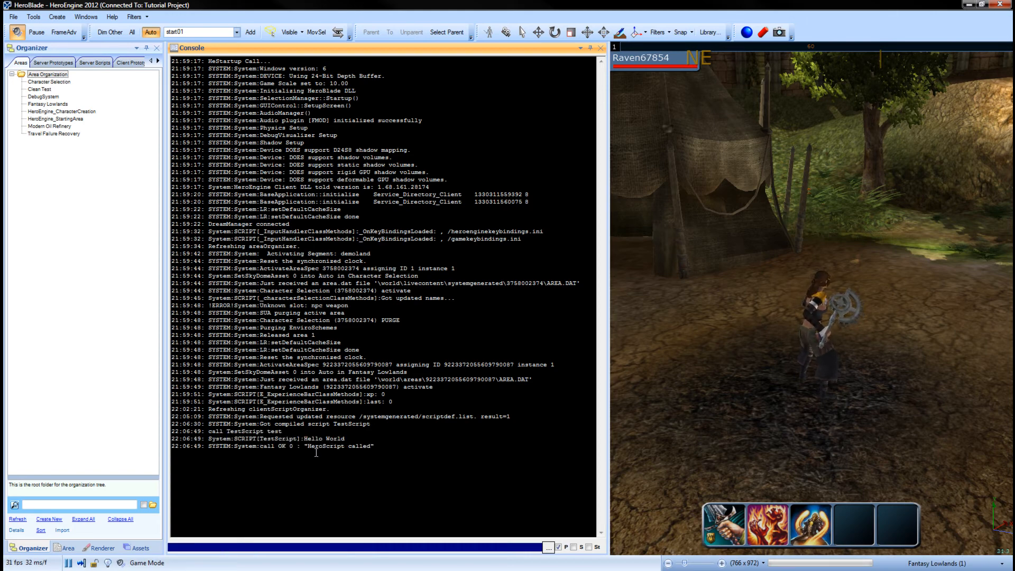